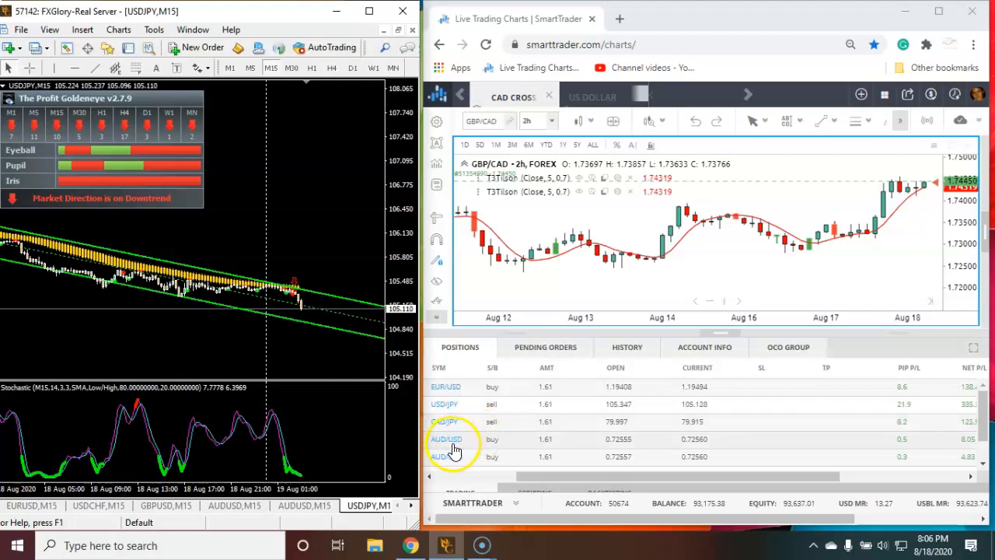
mouse_move(252, 389)
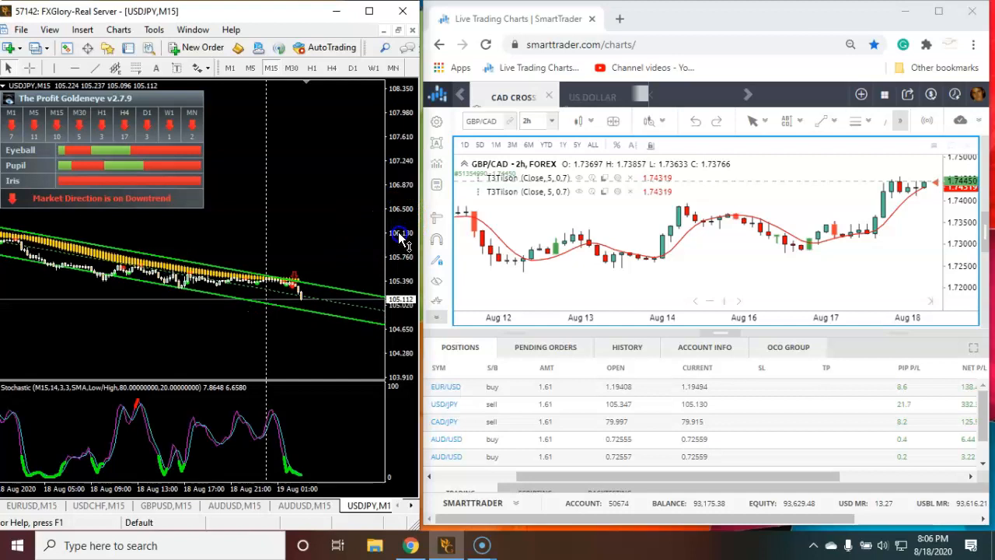
mouse_move(124, 101)
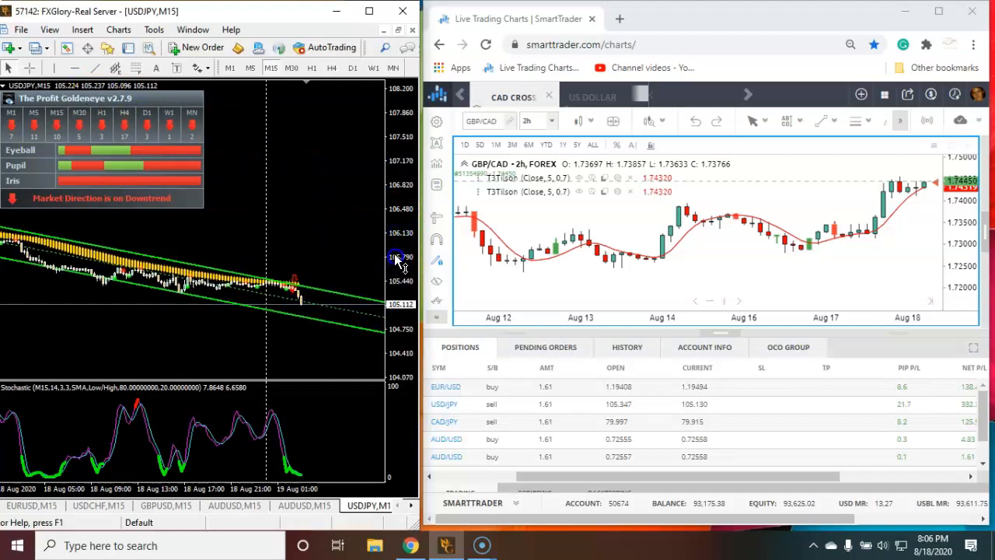
mouse_move(284, 315)
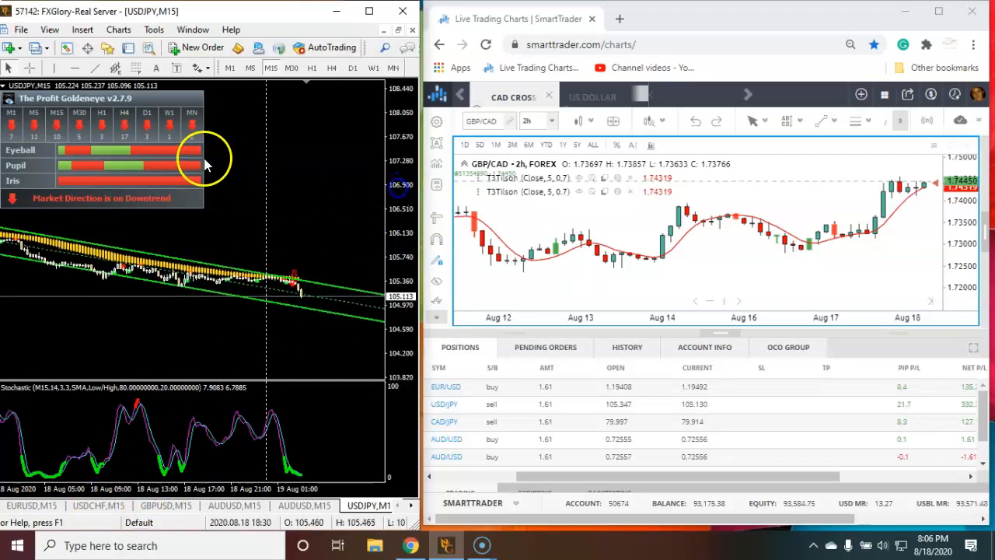
Bring up the GBPUSD M15 chart showing a Goldeneye uptrend signal.
click(163, 504)
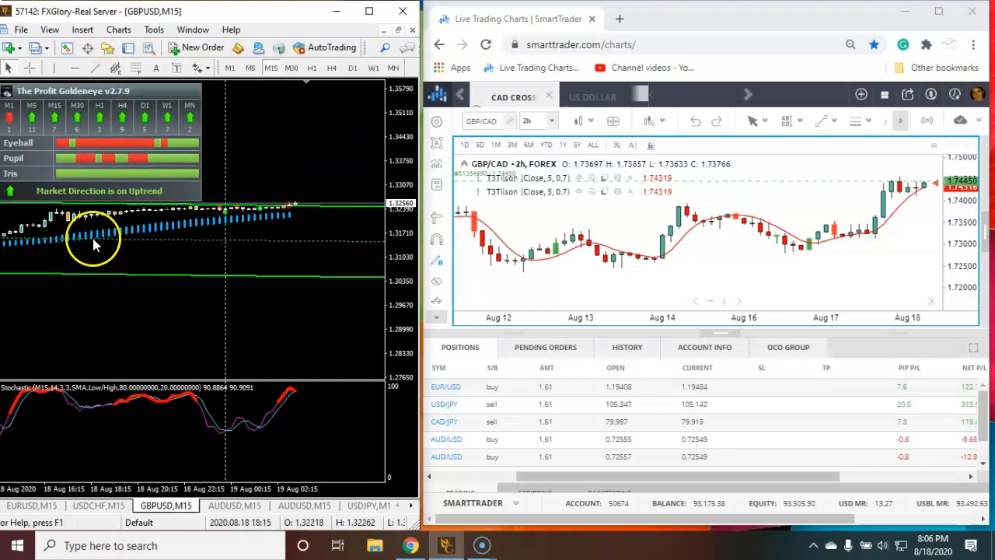
mouse_move(366, 248)
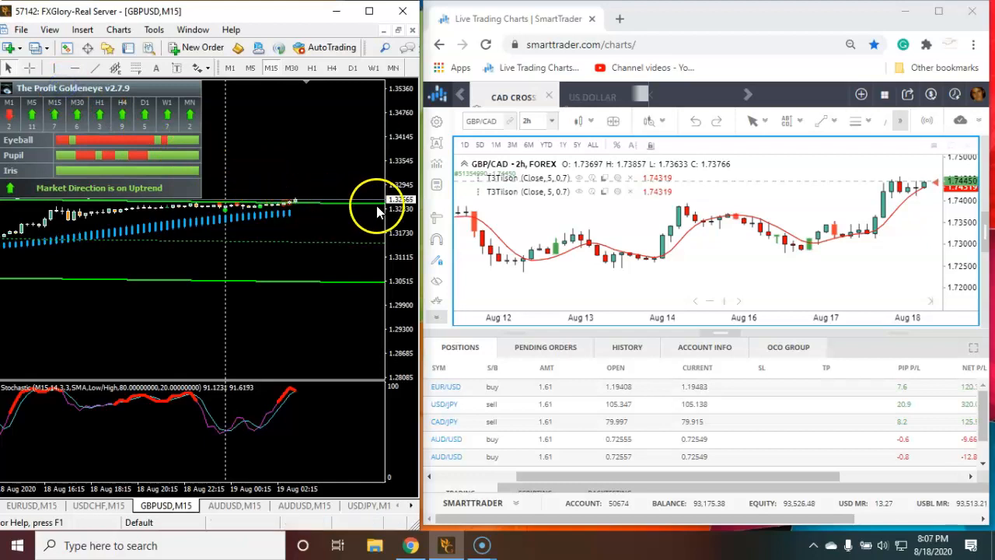
mouse_move(243, 221)
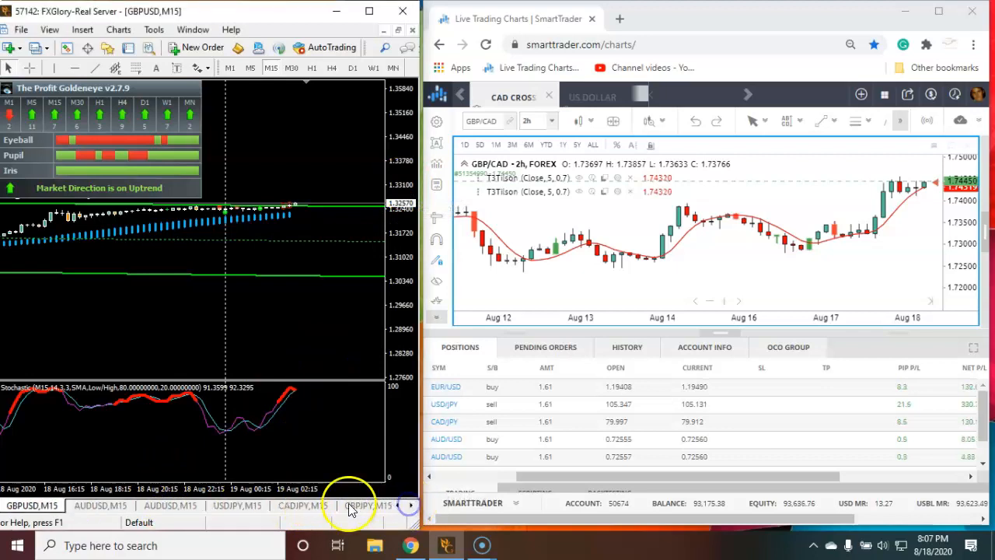
Bring up the GBPJPY M15 chart showing a Goldeneye downtrend signal.
click(354, 505)
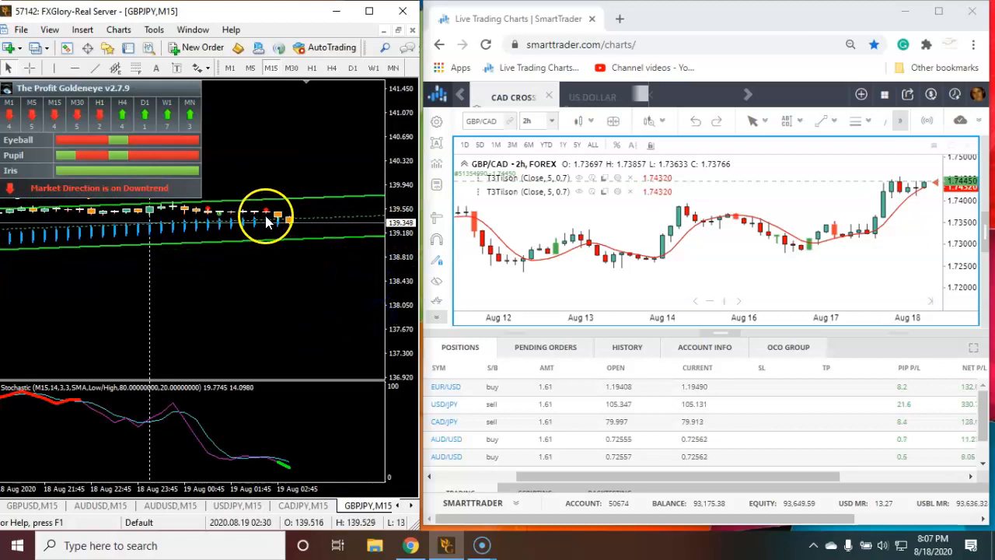
mouse_move(273, 241)
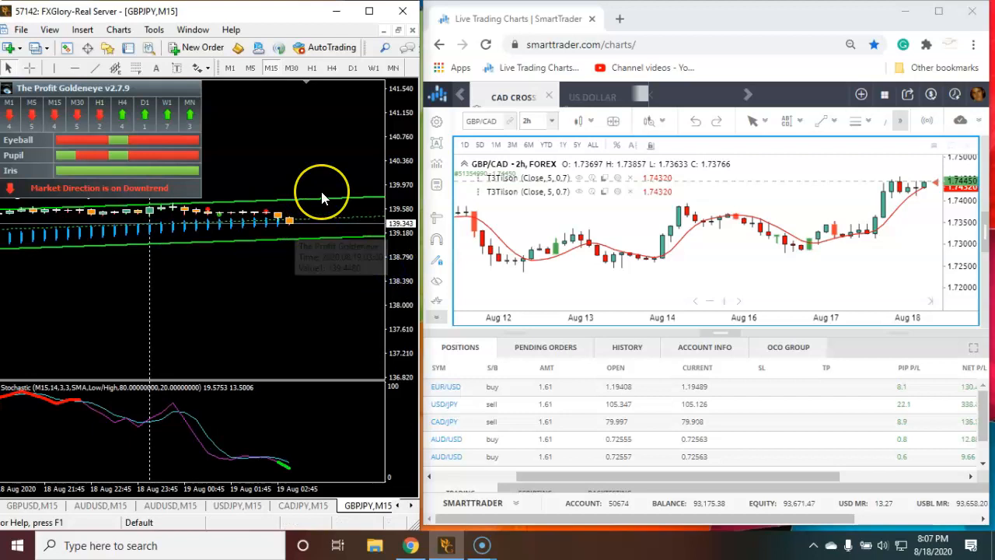
mouse_move(381, 252)
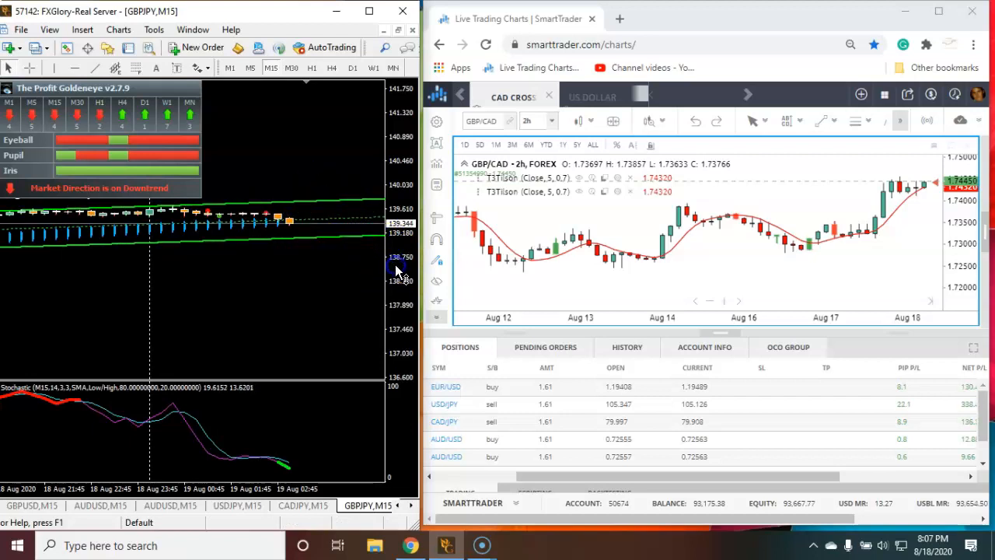
mouse_move(465, 429)
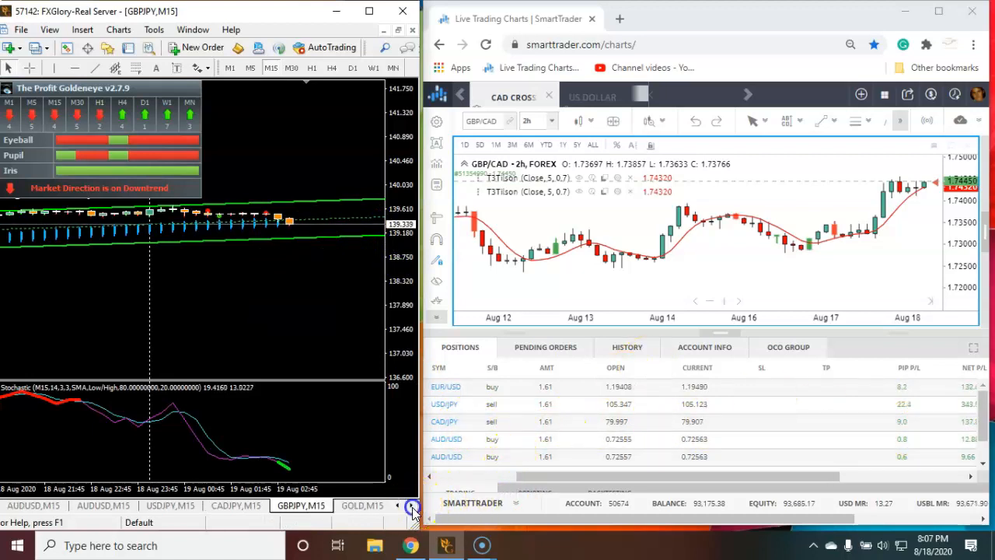
Review the GOLD and SILVER M15 charts, then return to USDJPY M15 showing a downtrend.
click(288, 506)
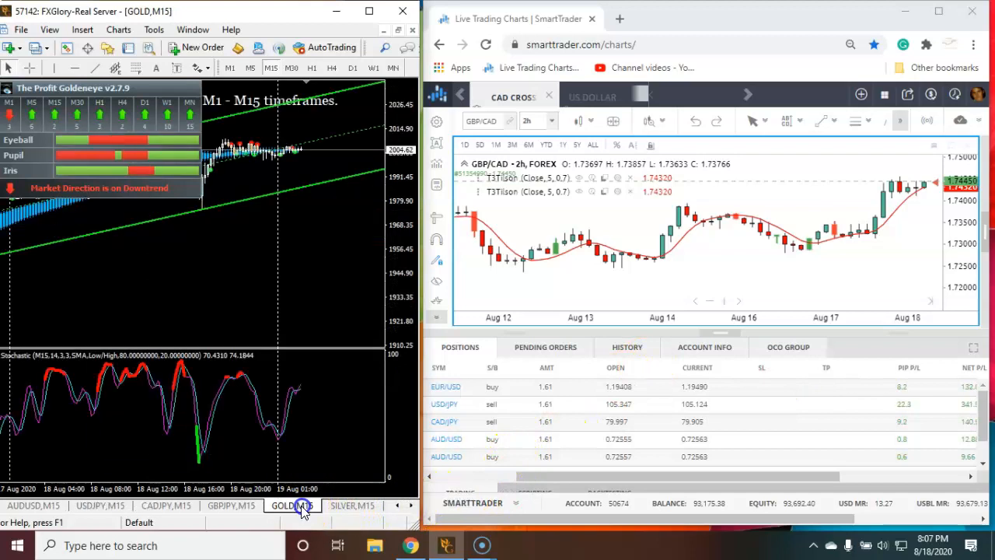
click(352, 505)
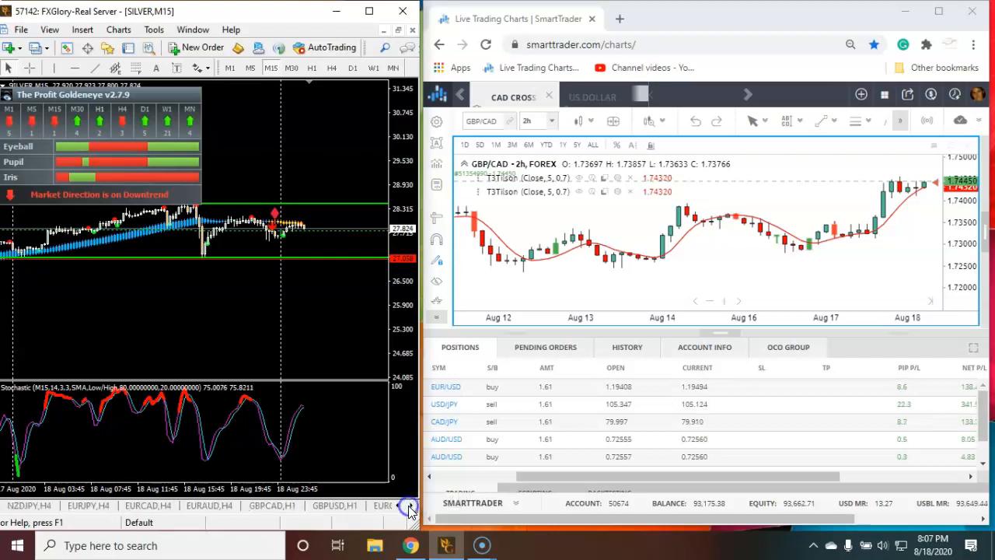
click(407, 507)
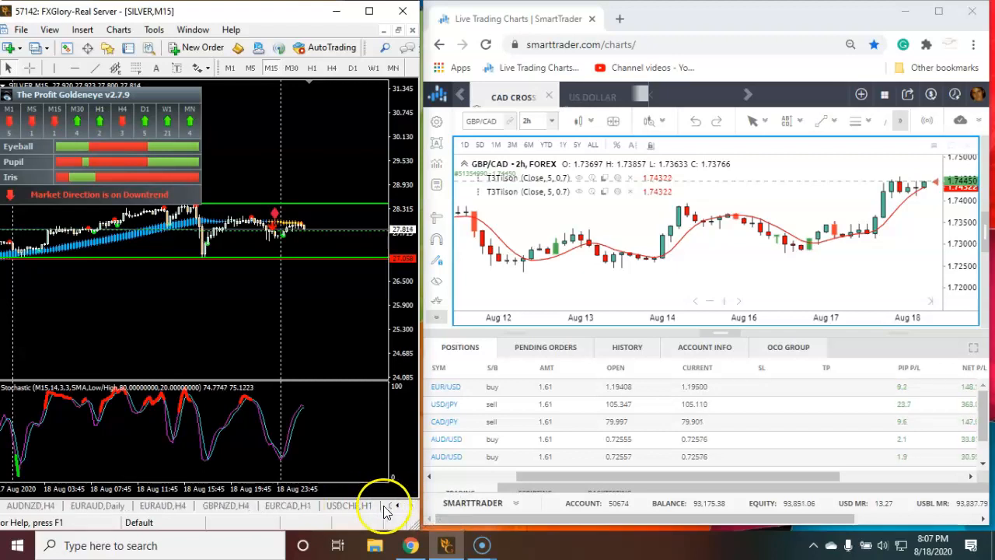
click(392, 506)
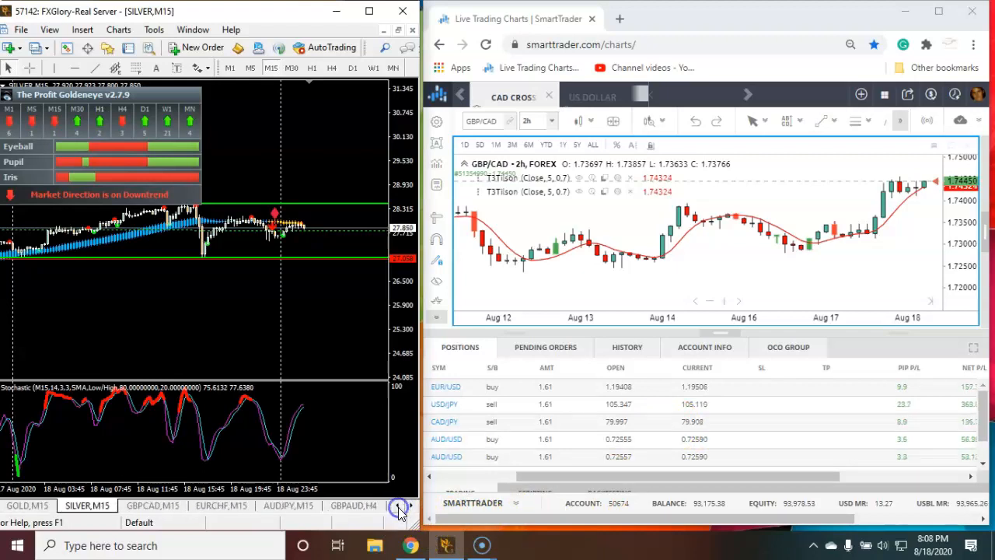
click(398, 505)
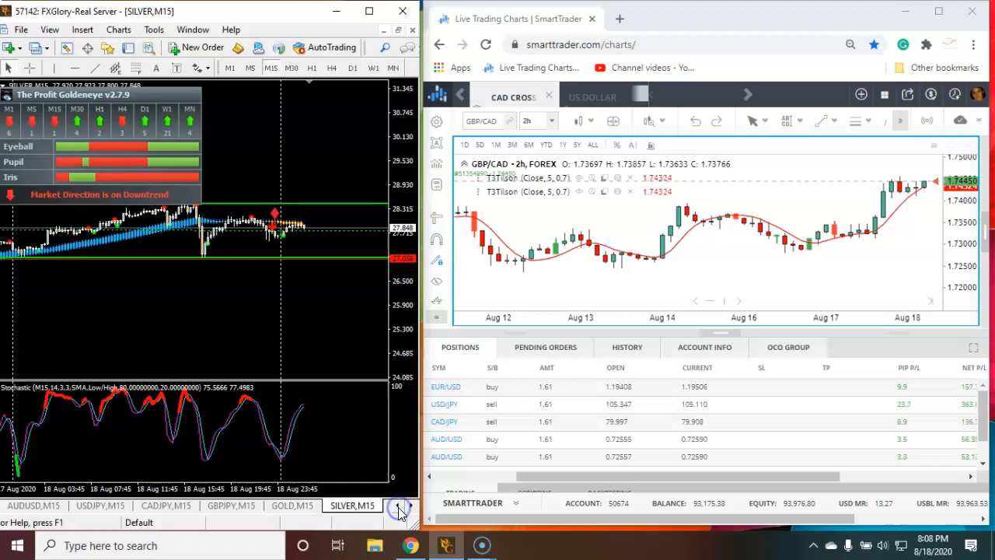
click(92, 505)
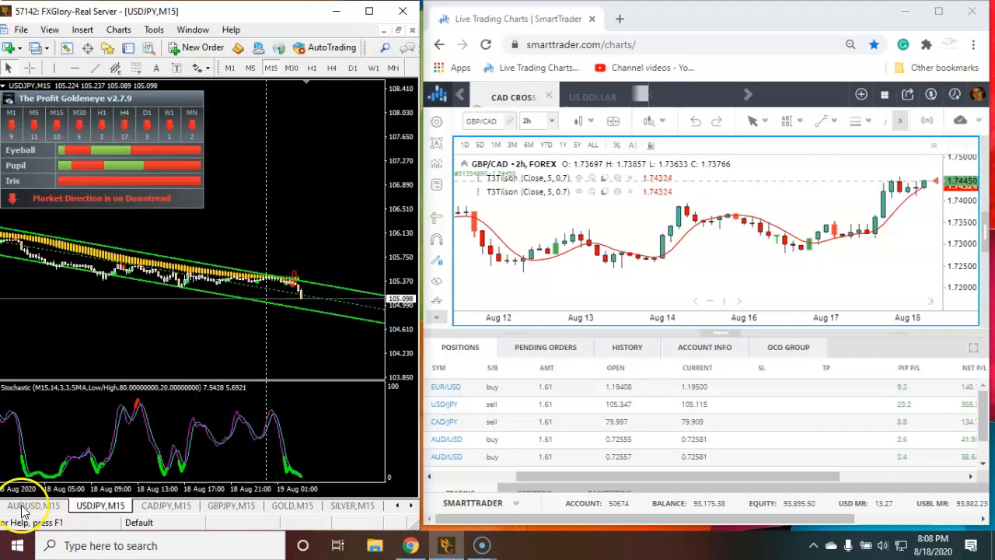
Bring up the AUDUSD M15 chart showing a Goldeneye uptrend signal.
click(23, 504)
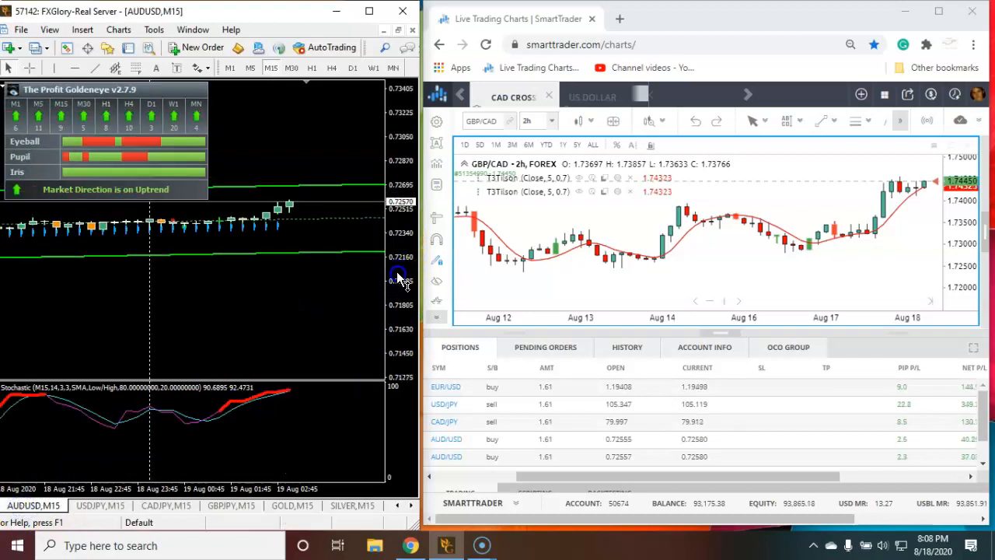
mouse_move(86, 245)
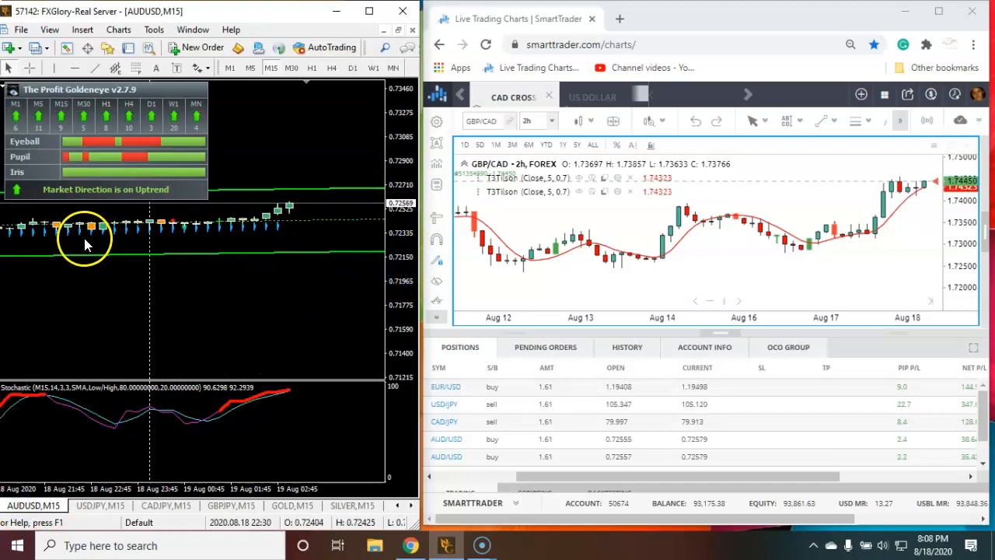
mouse_move(274, 226)
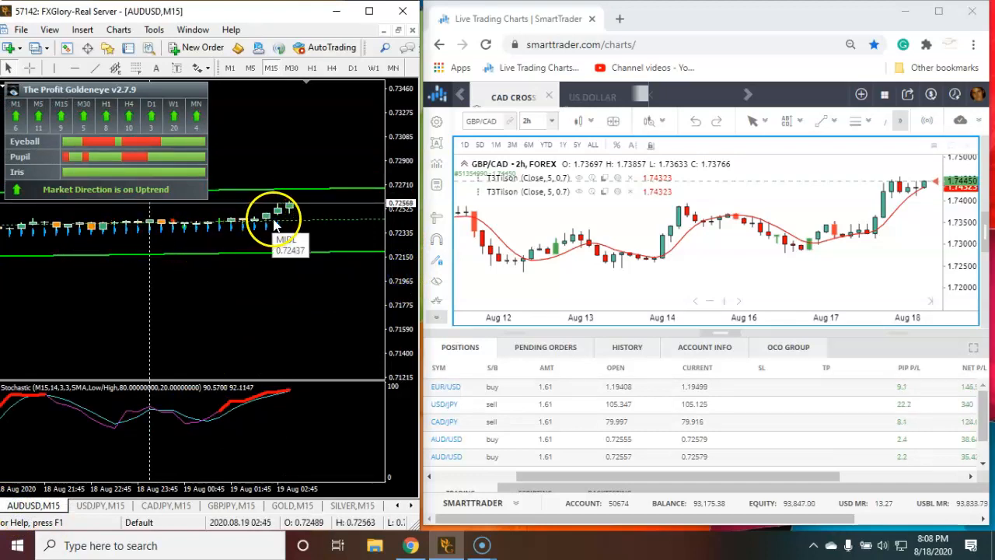
mouse_move(373, 211)
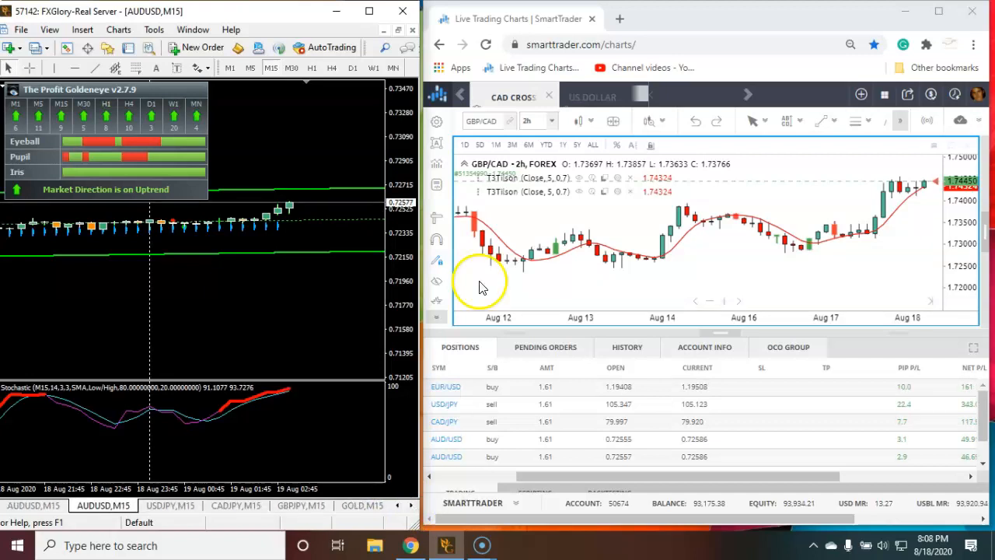
Load AUD/NZD from the Forex symbol list onto the 2-hour chart in place of GBP/CAD.
click(485, 121)
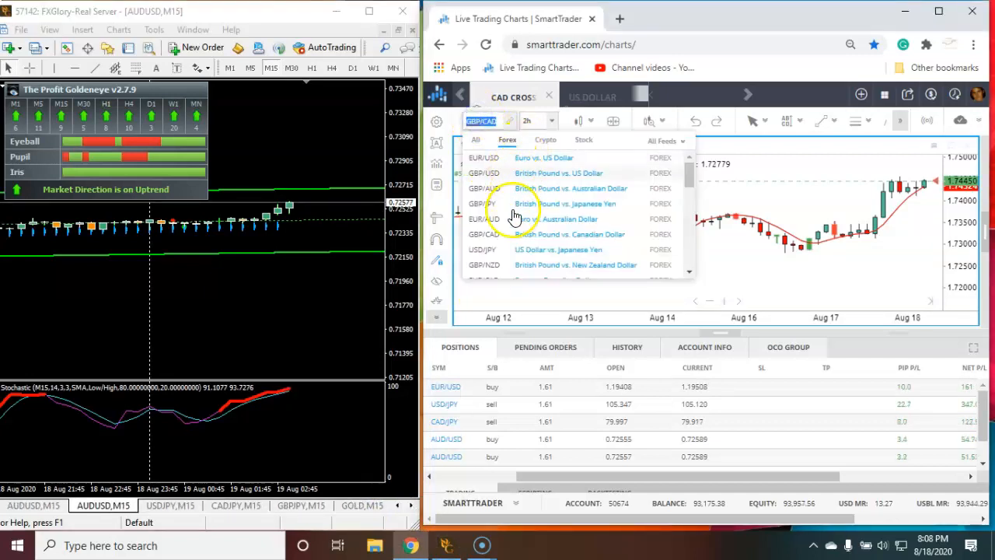
scroll(down, 3)
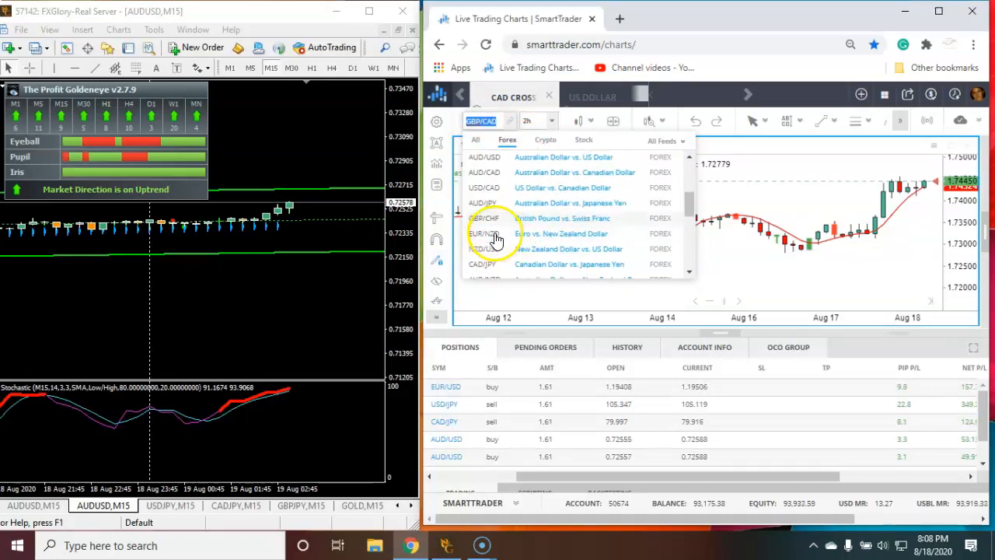
click(496, 234)
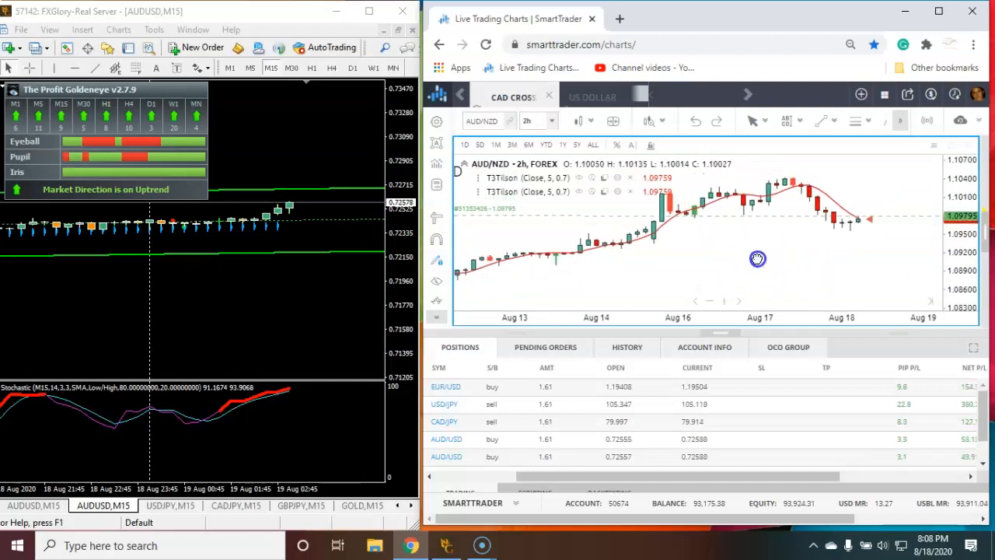
mouse_move(479, 258)
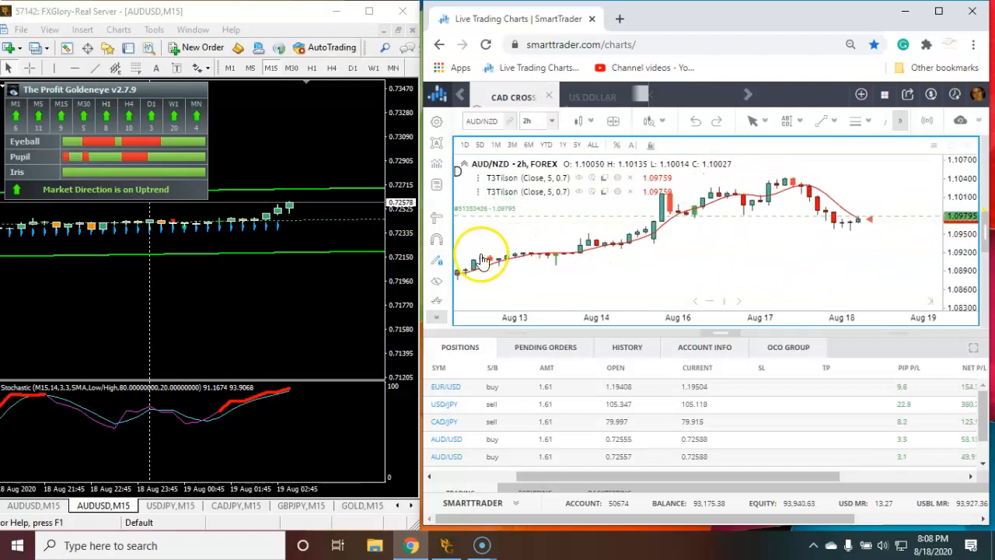
mouse_move(879, 314)
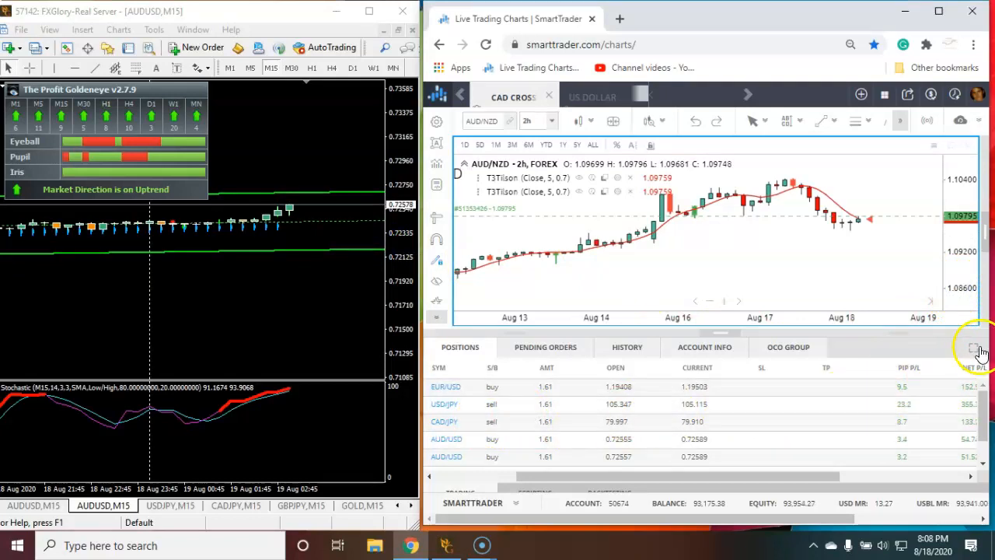
mouse_move(942, 261)
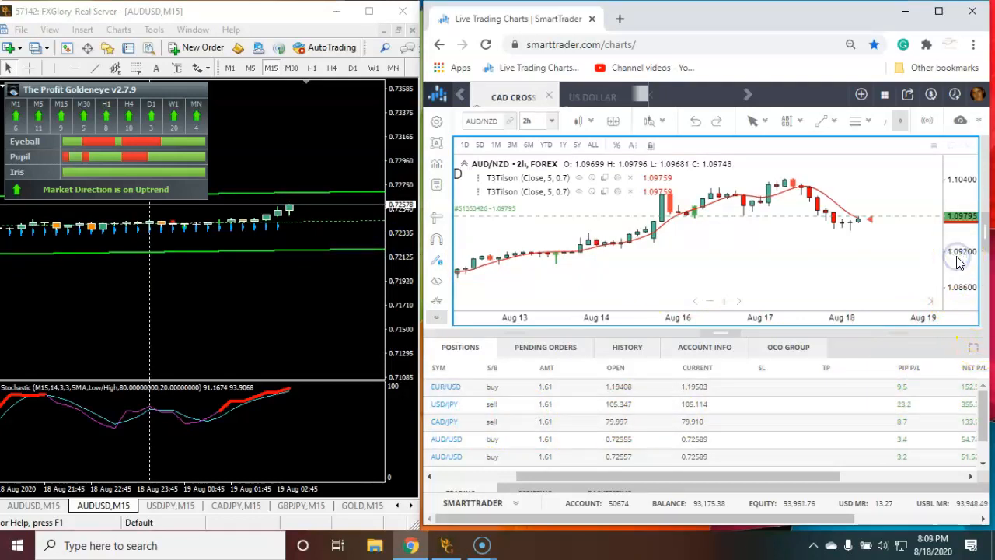